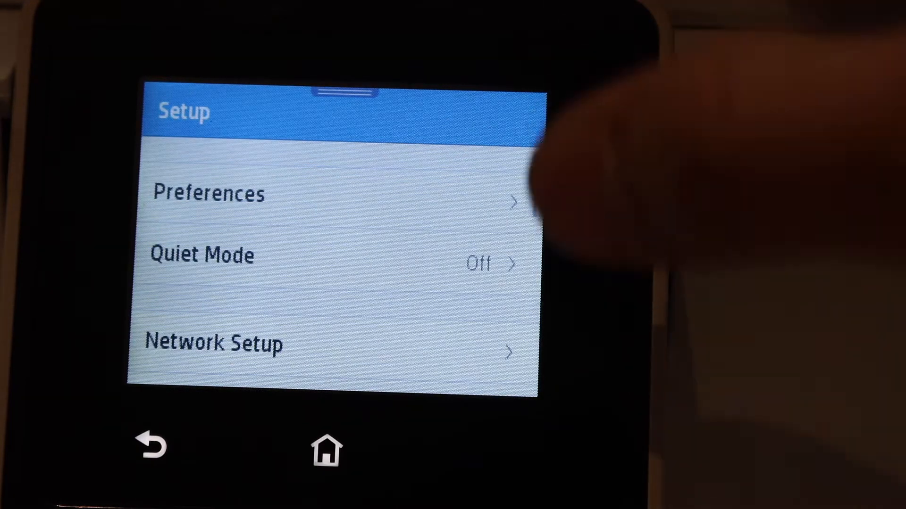
Step: Run the Wireless Setup Wizard from Network Setup to scan for nearby Wi-Fi networks
left_click(232, 344)
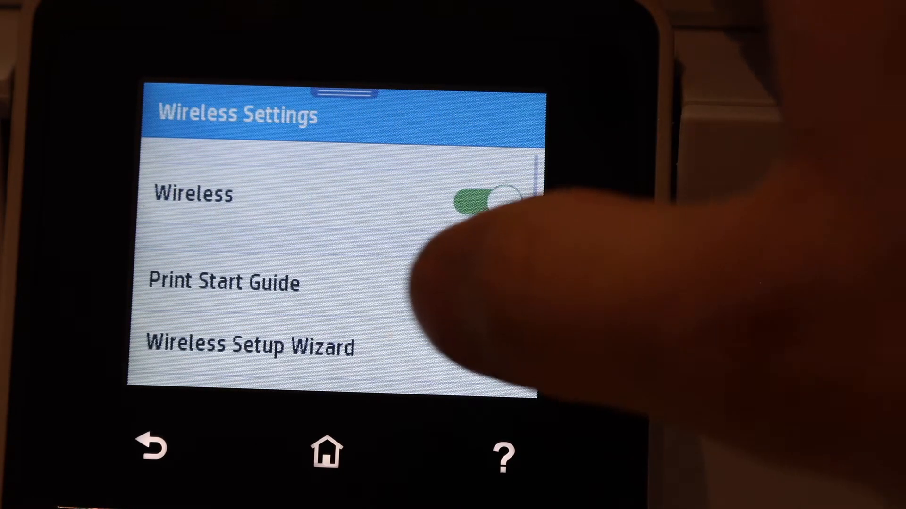
left_click(254, 346)
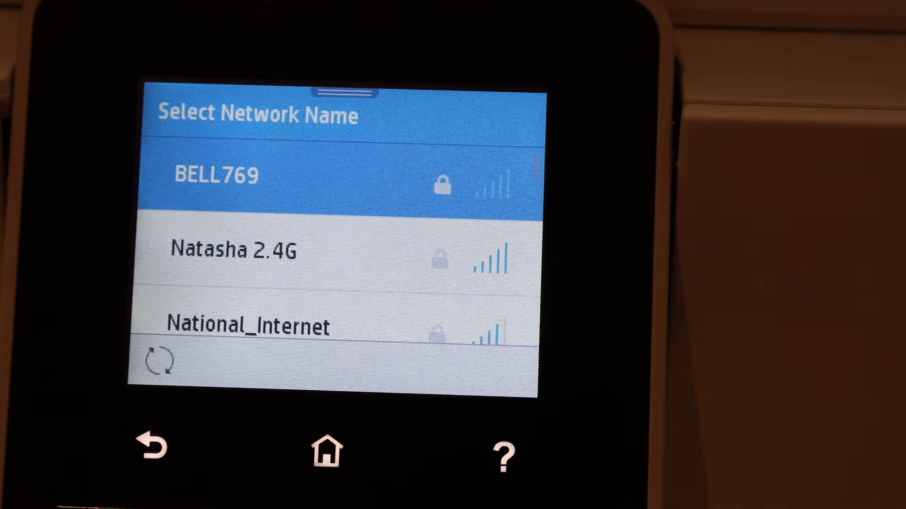
Step: Choose the BELL769 network and go to its password entry
left_click(260, 176)
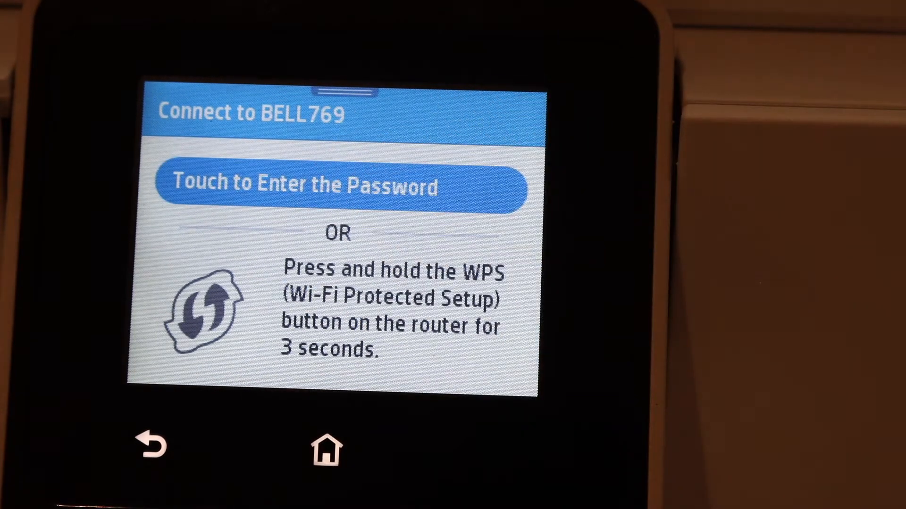
left_click(339, 186)
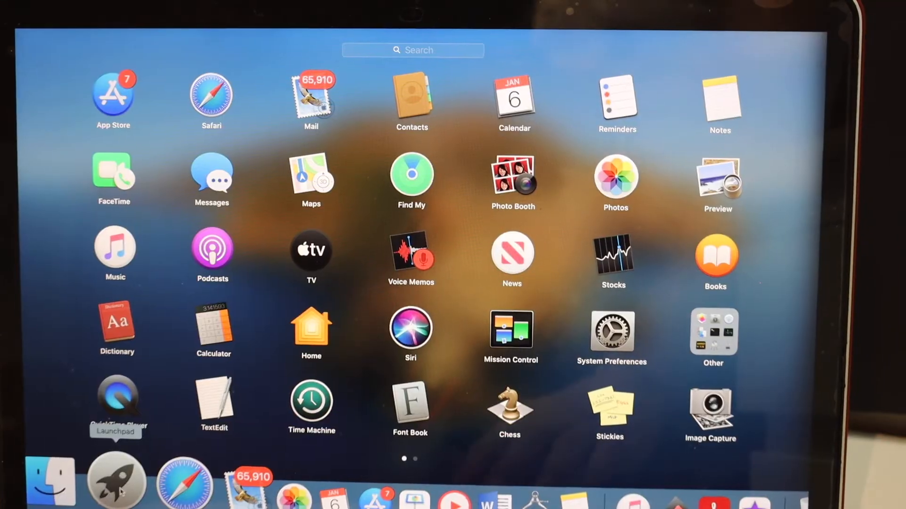
Step: Reach the Printers & Scanners pane from System Preferences via Launchpad
left_click(611, 328)
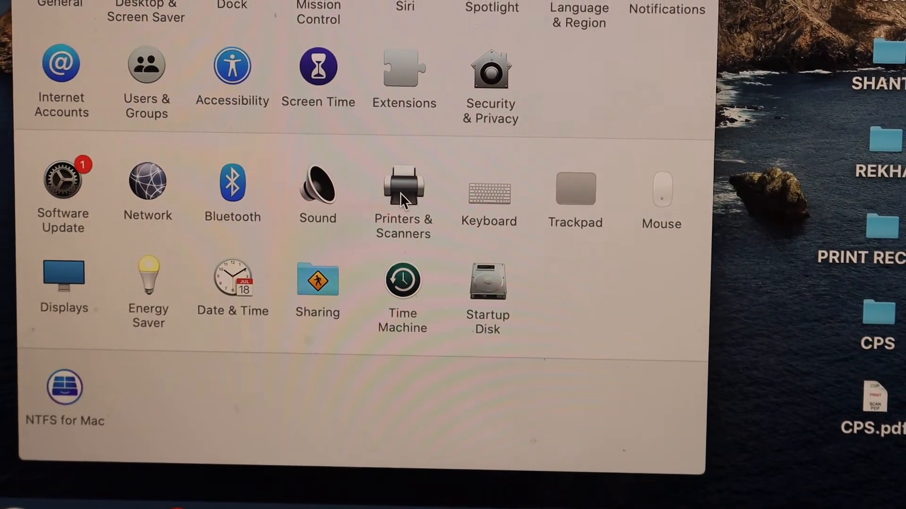
left_click(403, 187)
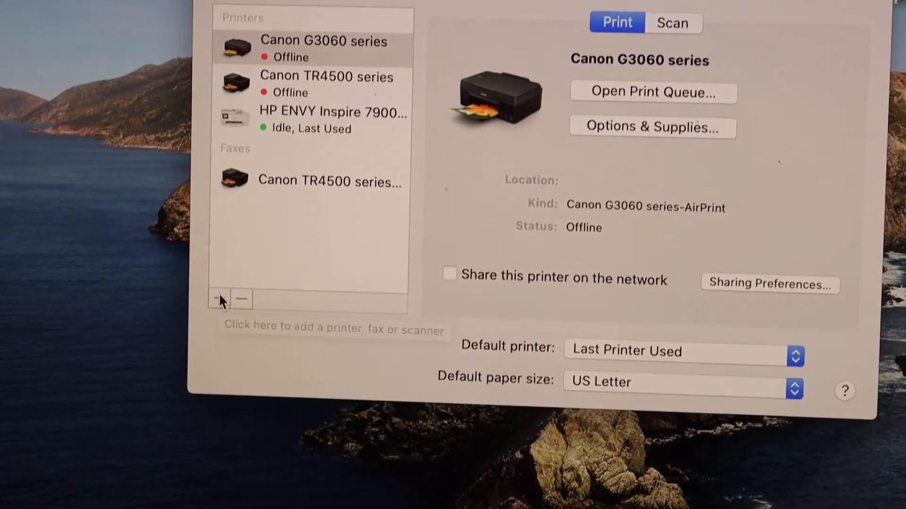
Step: Add HP ENVY Inspire 7900 series [C01849] as a second printer, confirming the duplicate prompt
left_click(219, 299)
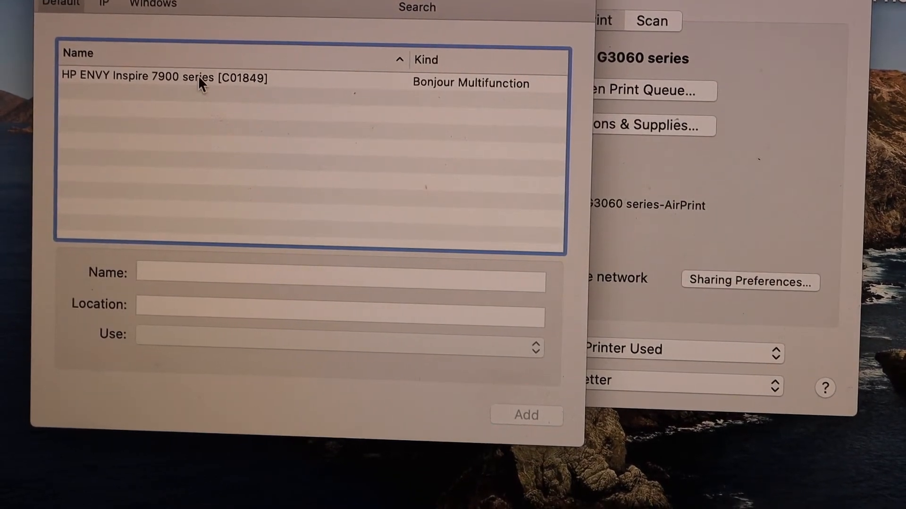
left_click(163, 76)
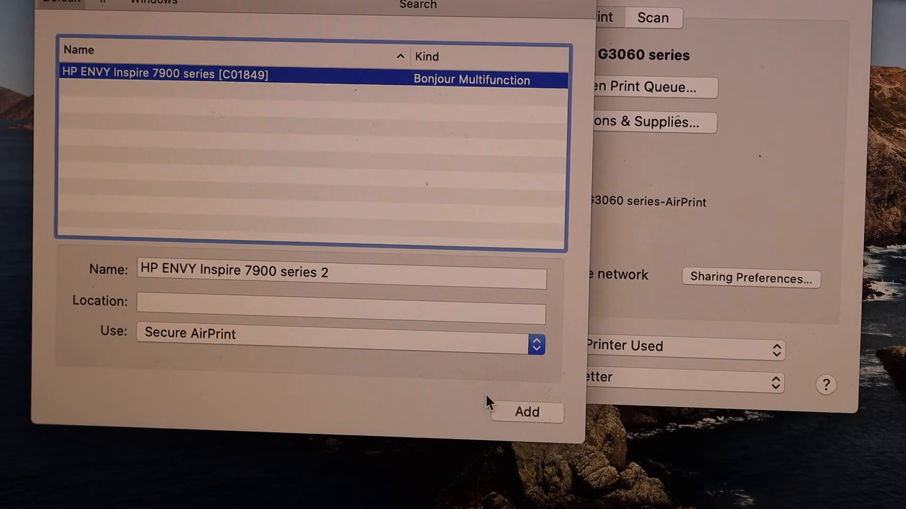
left_click(527, 413)
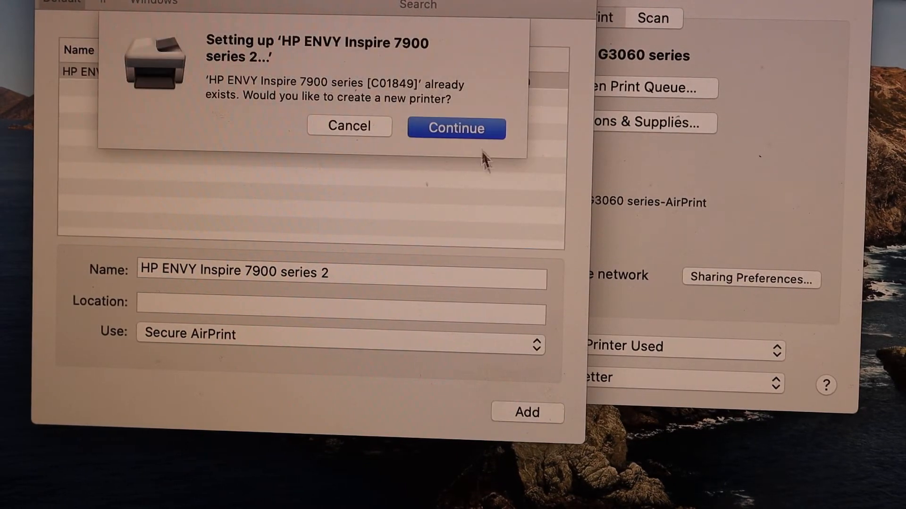
left_click(455, 128)
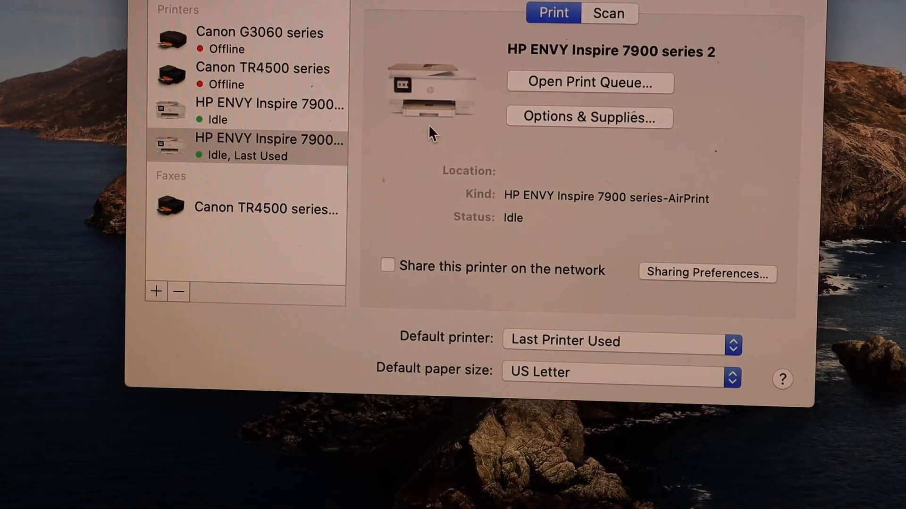
Step: Launch the scanner window for HP ENVY Inspire 7900 series 2 from its Scan settings
left_click(610, 13)
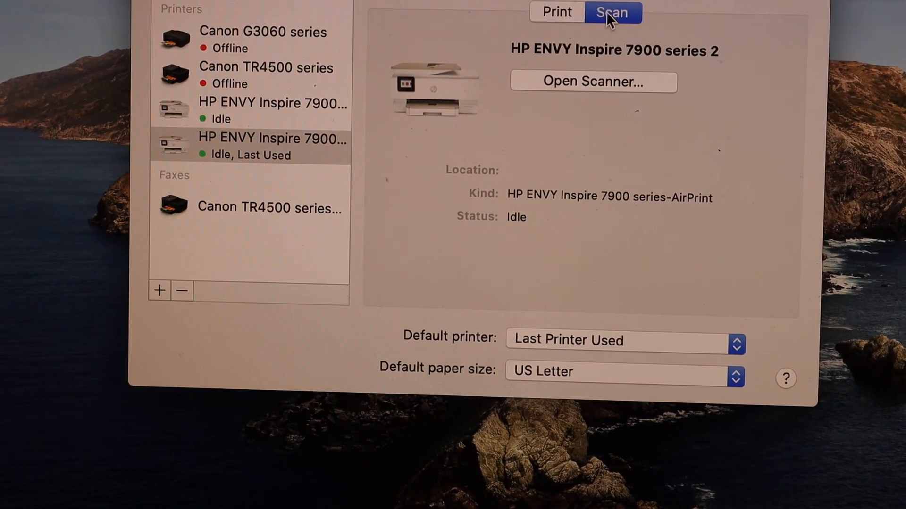
left_click(592, 81)
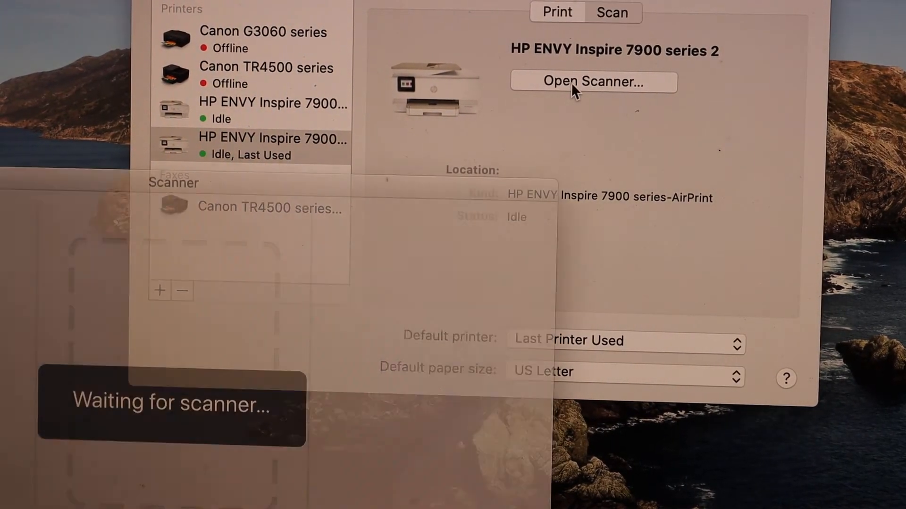